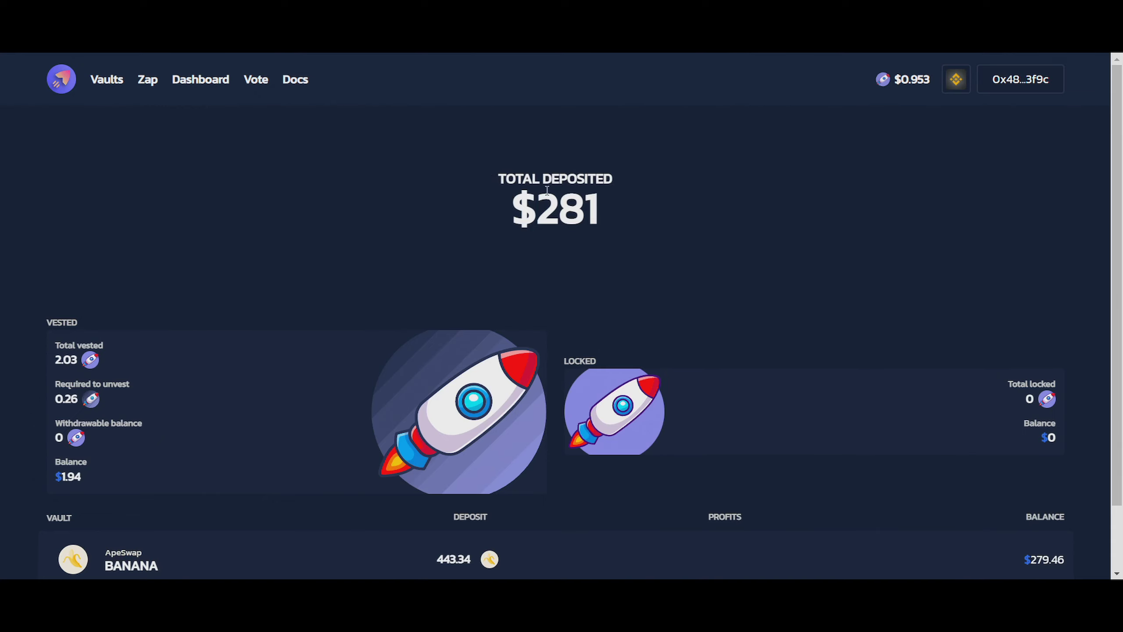
# - Scroll the dashboard to review Total Deposited $281 and the BANANA vault row
pyautogui.scroll(-3)
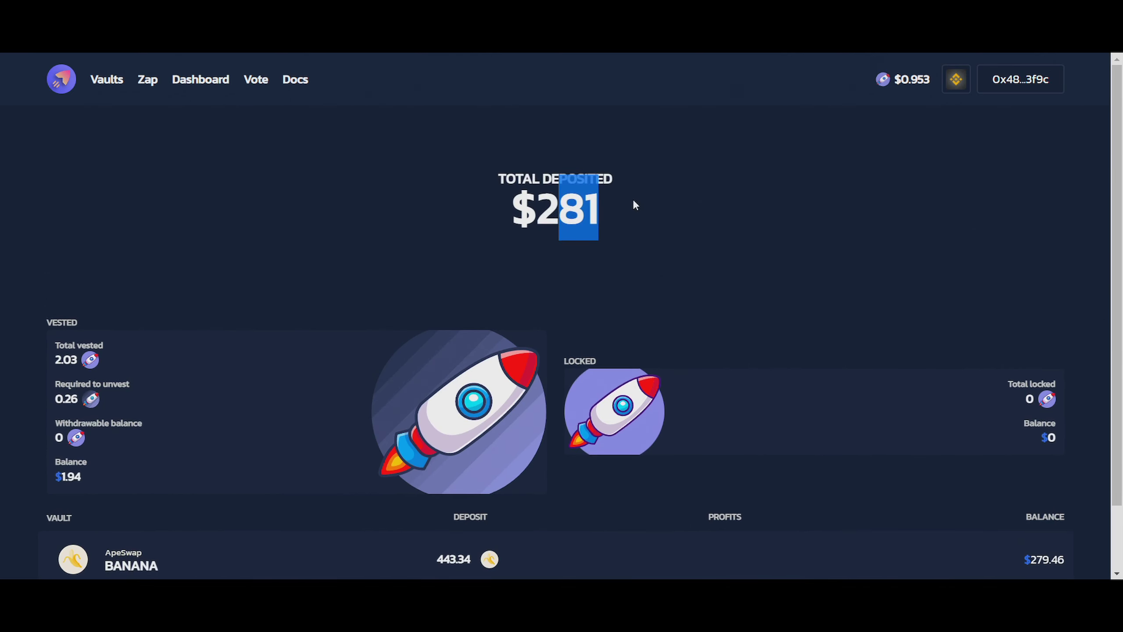
pyautogui.moveTo(89, 91)
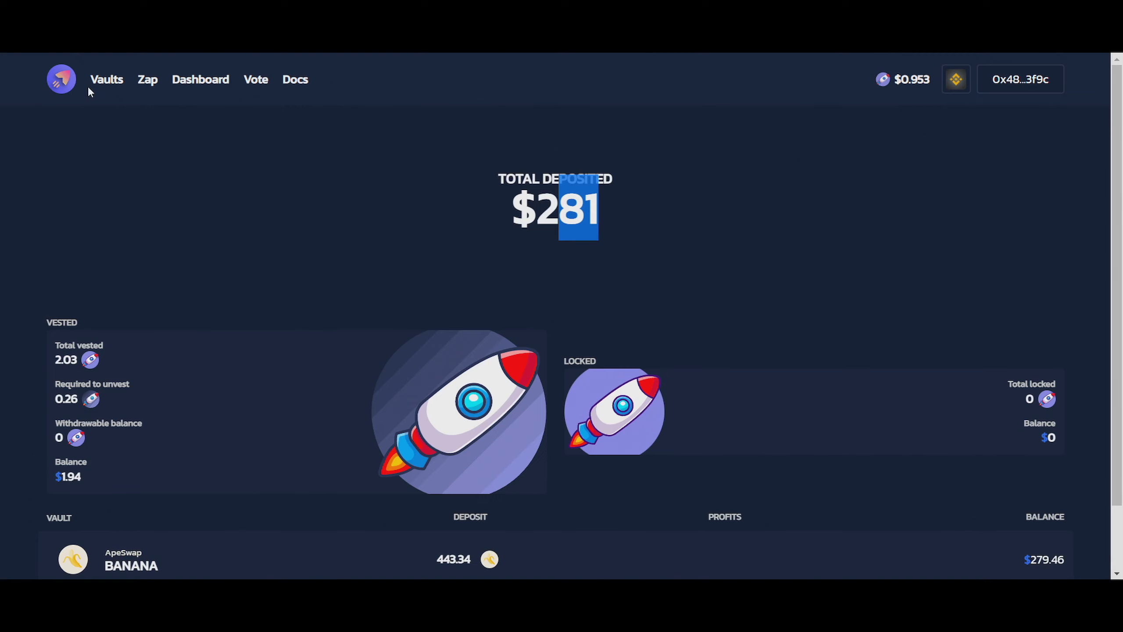
pyautogui.moveTo(562, 227)
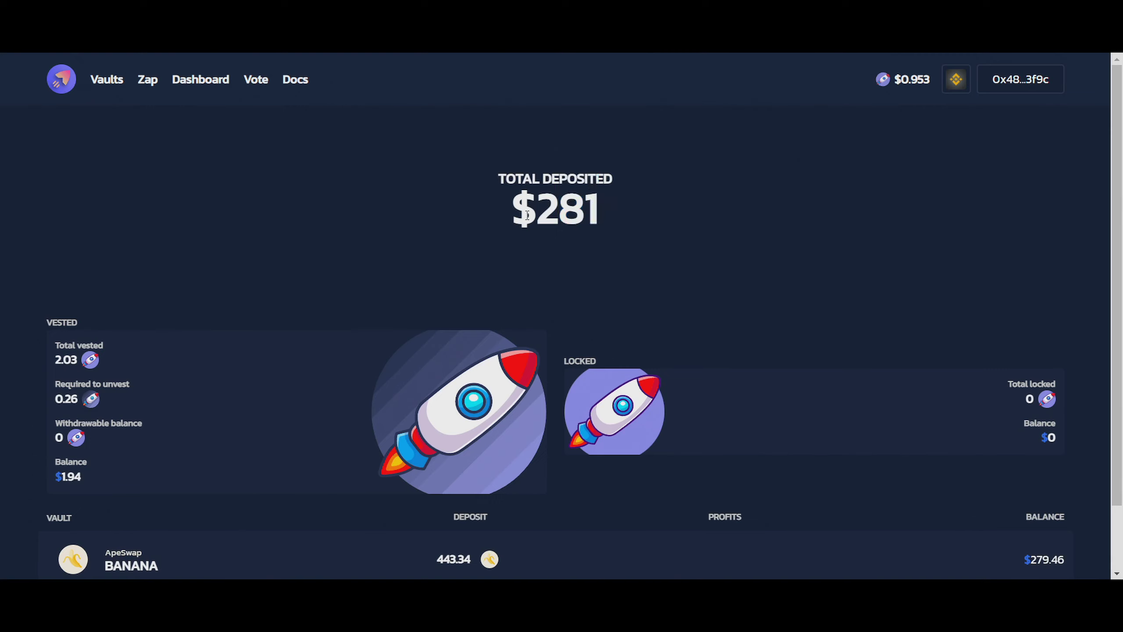
pyautogui.moveTo(127, 86)
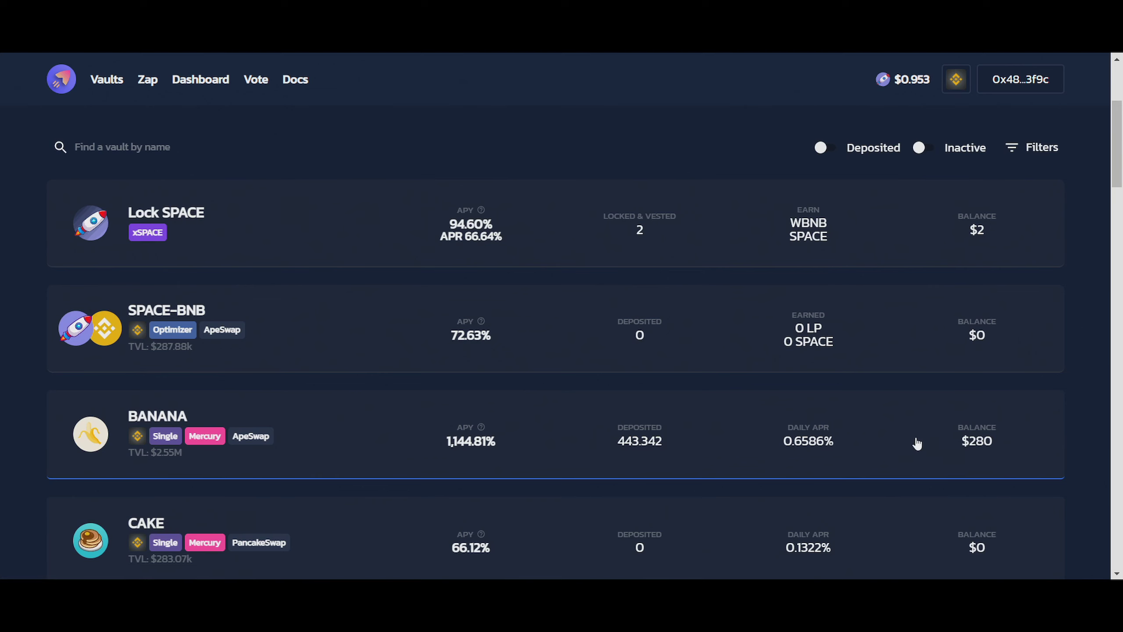
# - Deposit the full 158.65 BANANA wallet balance into the BANANA vault using Max
pyautogui.click(471, 435)
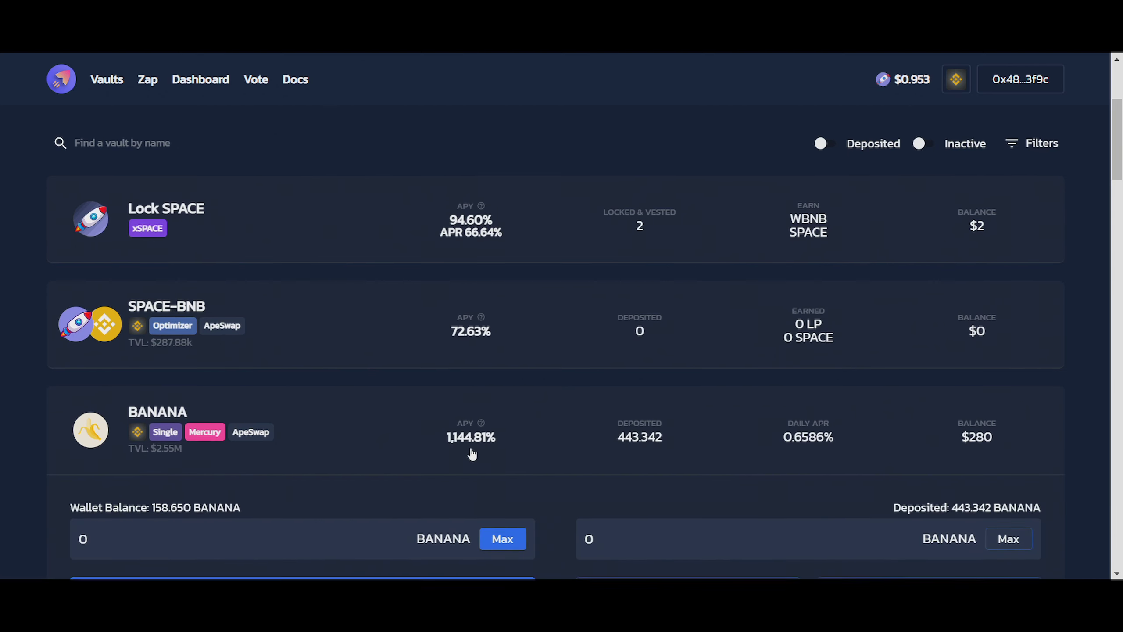
pyautogui.scroll(-3)
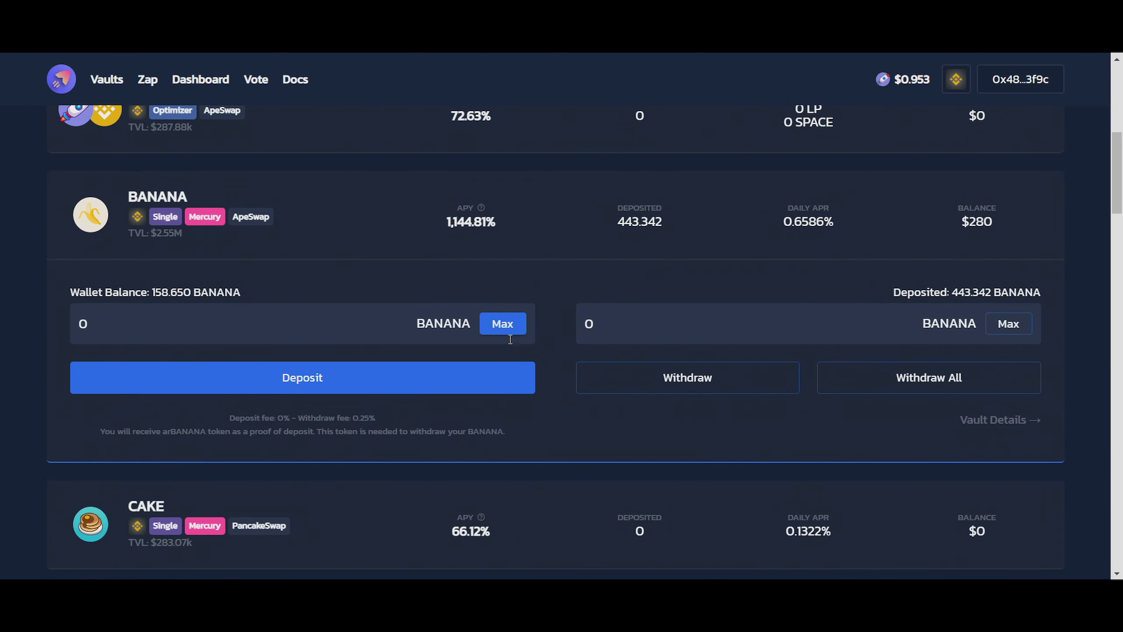
pyautogui.click(502, 323)
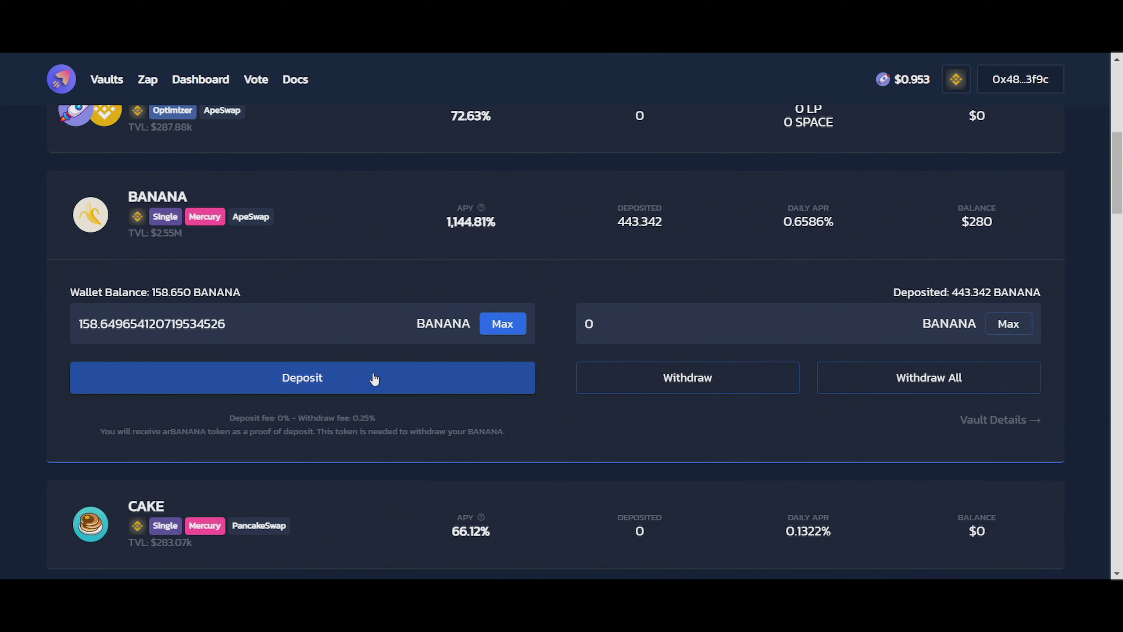
pyautogui.click(302, 377)
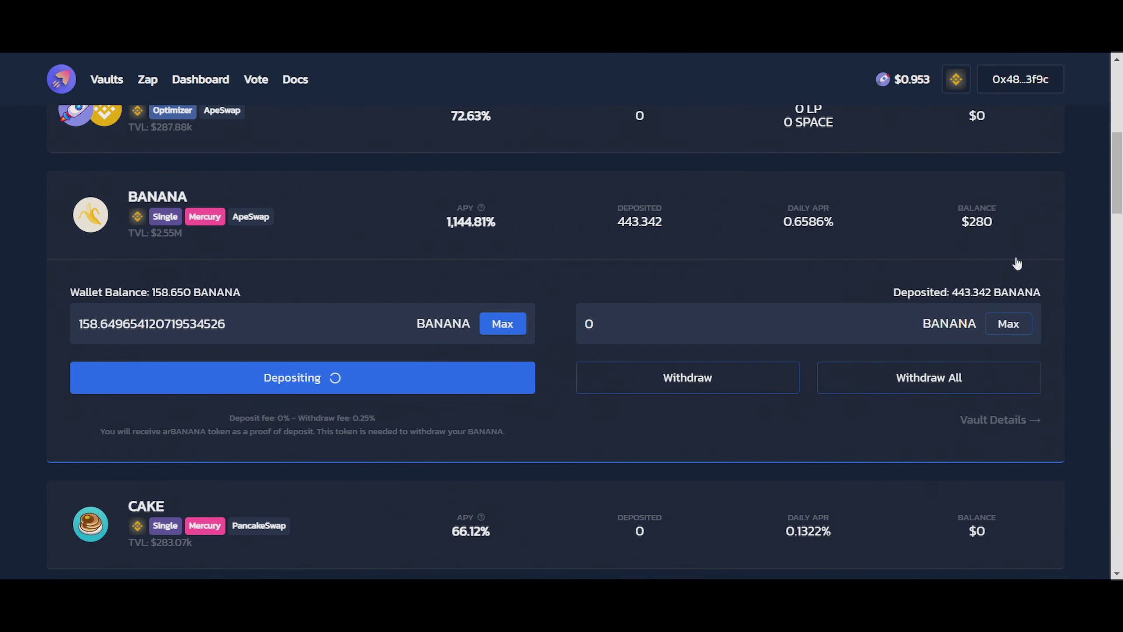
pyautogui.moveTo(984, 220)
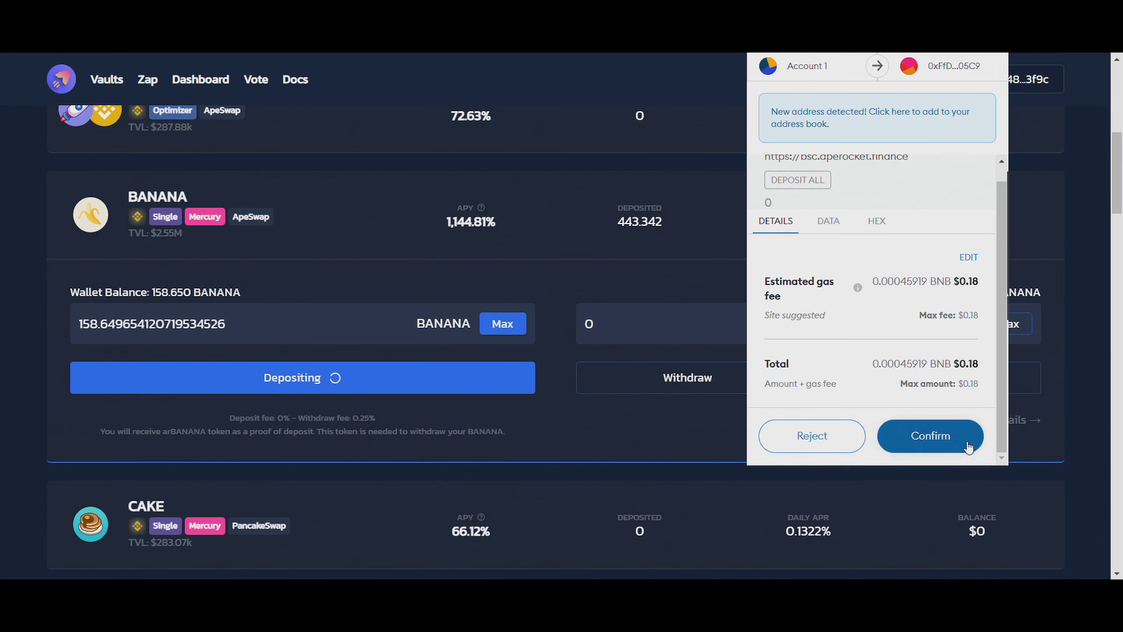
# - Confirm the BANANA deposit transaction in the MetaMask popup
pyautogui.click(931, 435)
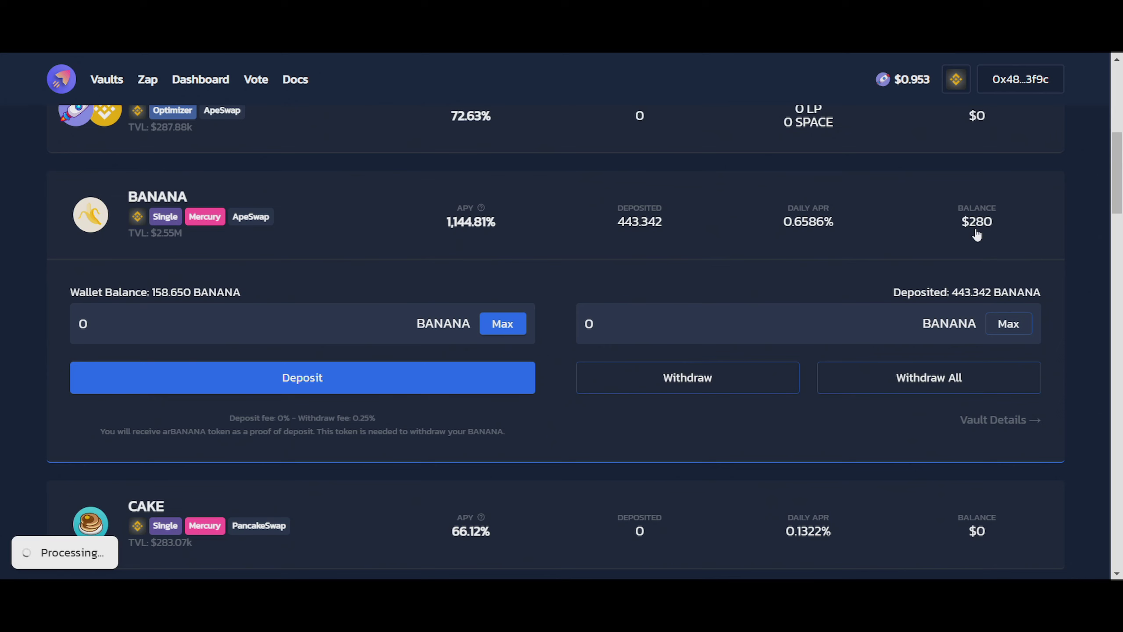
pyautogui.moveTo(973, 229)
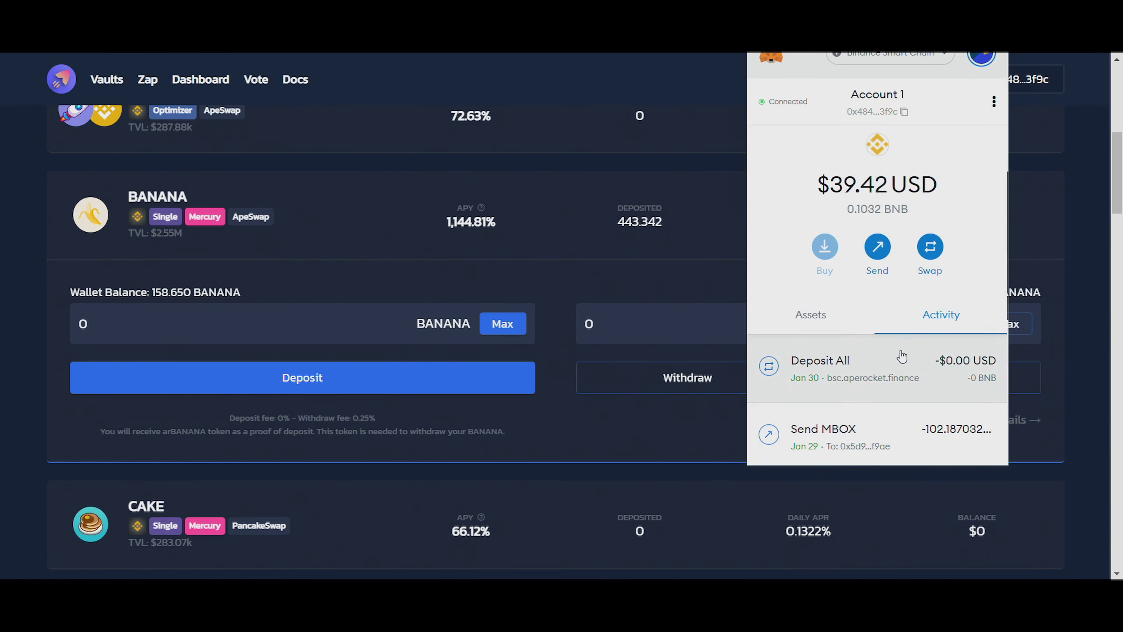
pyautogui.moveTo(1088, 279)
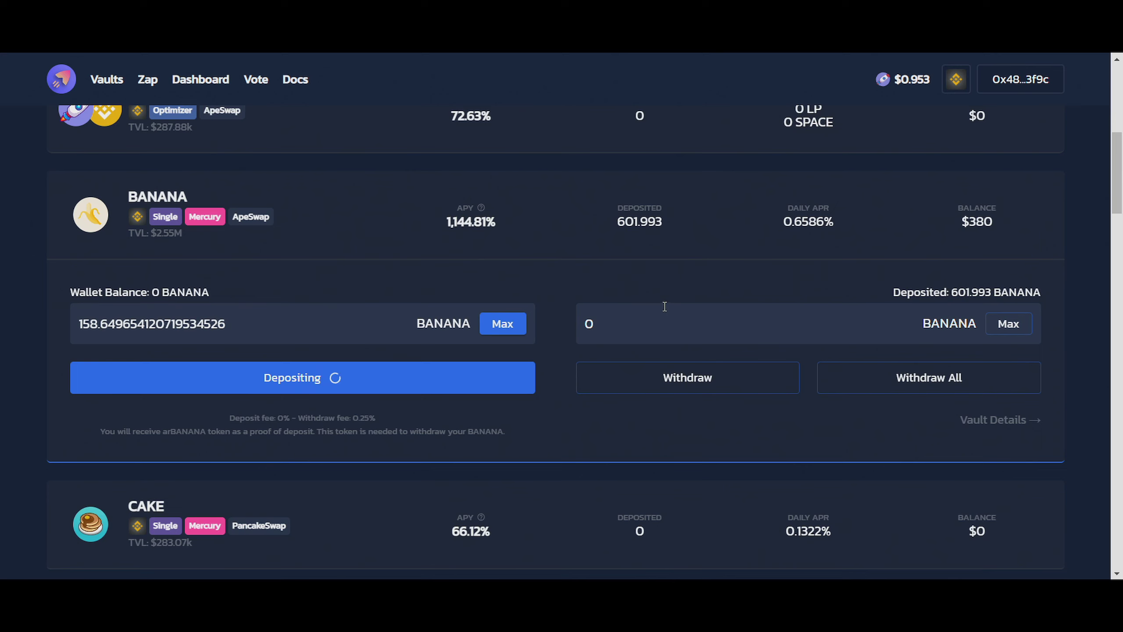
pyautogui.moveTo(879, 272)
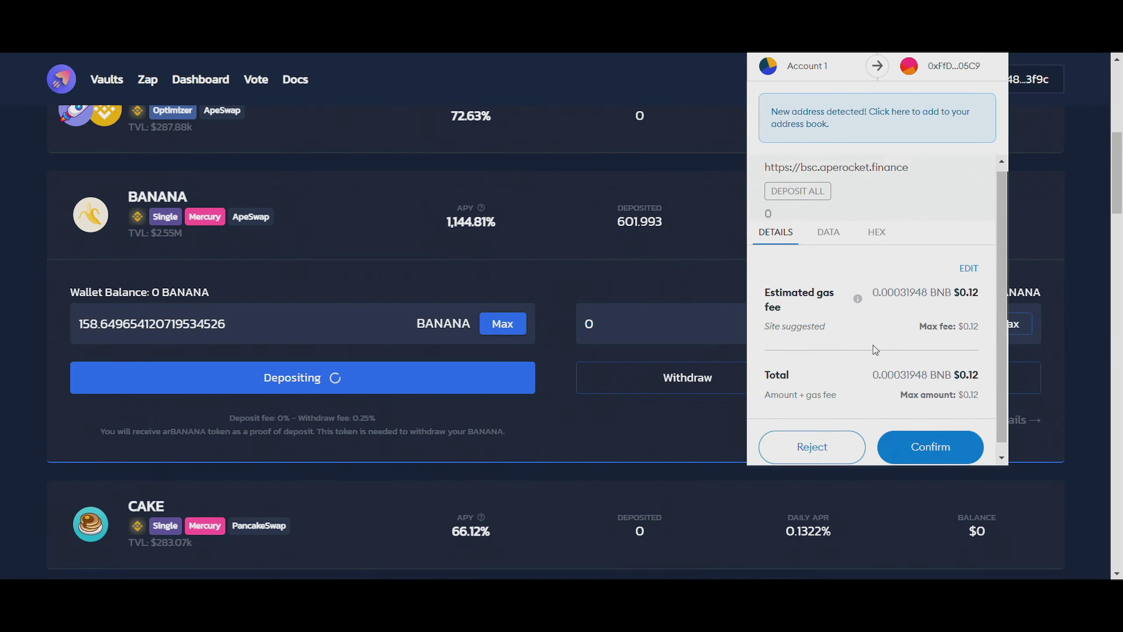
# - Reject the duplicate MetaMask deposit request and return to the dashboard
pyautogui.click(812, 446)
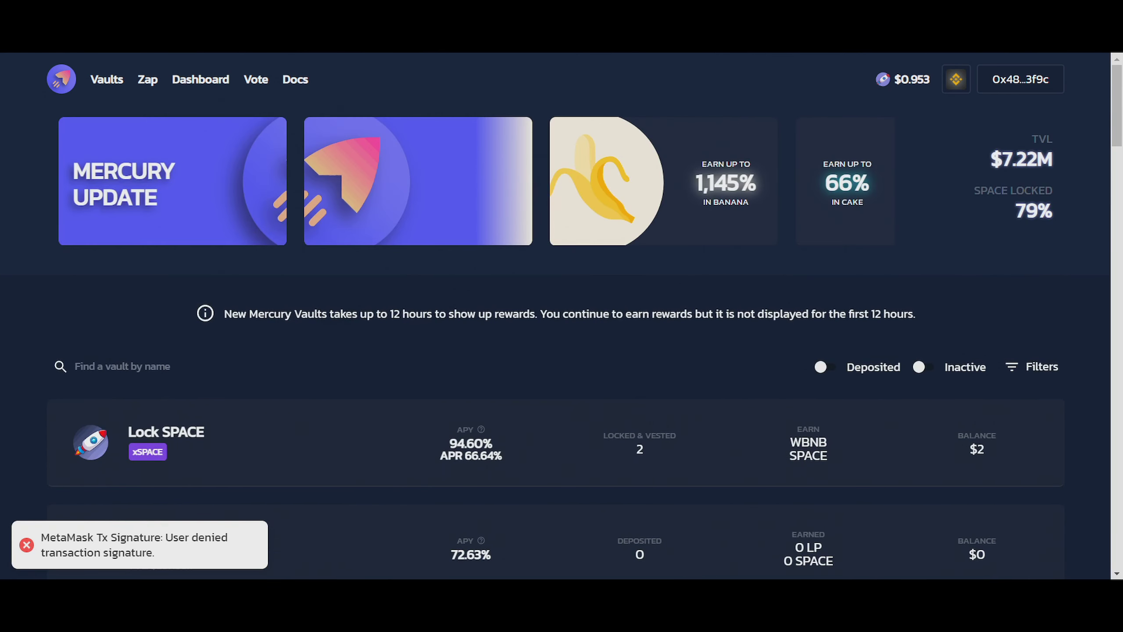
pyautogui.click(200, 79)
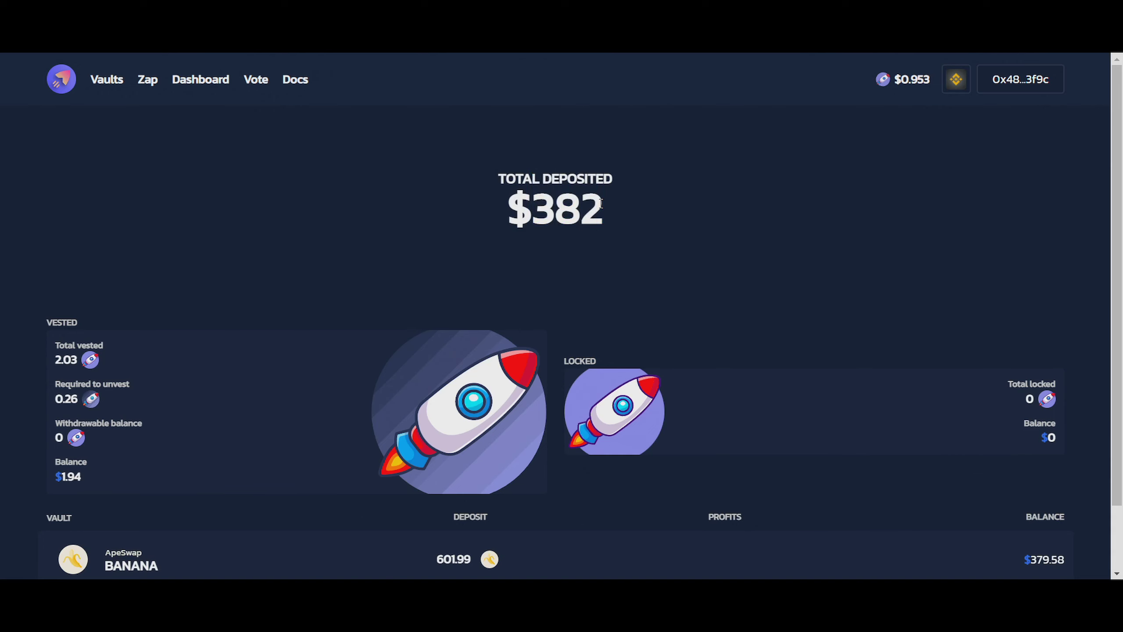
# - Scroll the dashboard to verify $382 total deposited and 601.99 BANANA worth $379.58
pyautogui.scroll(-3)
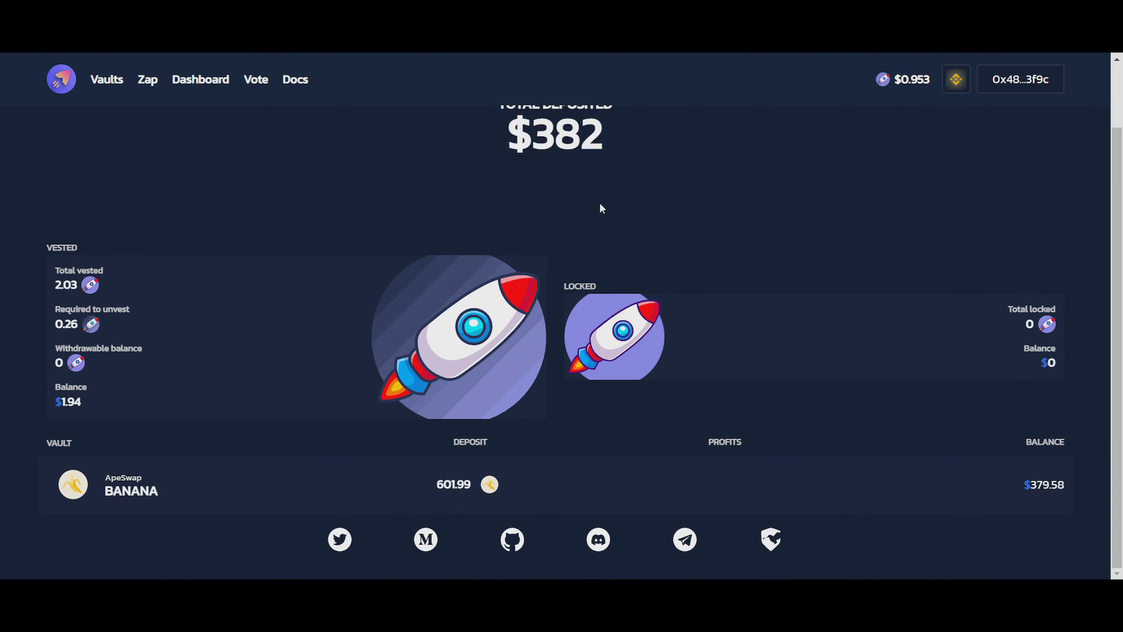
pyautogui.moveTo(507, 278)
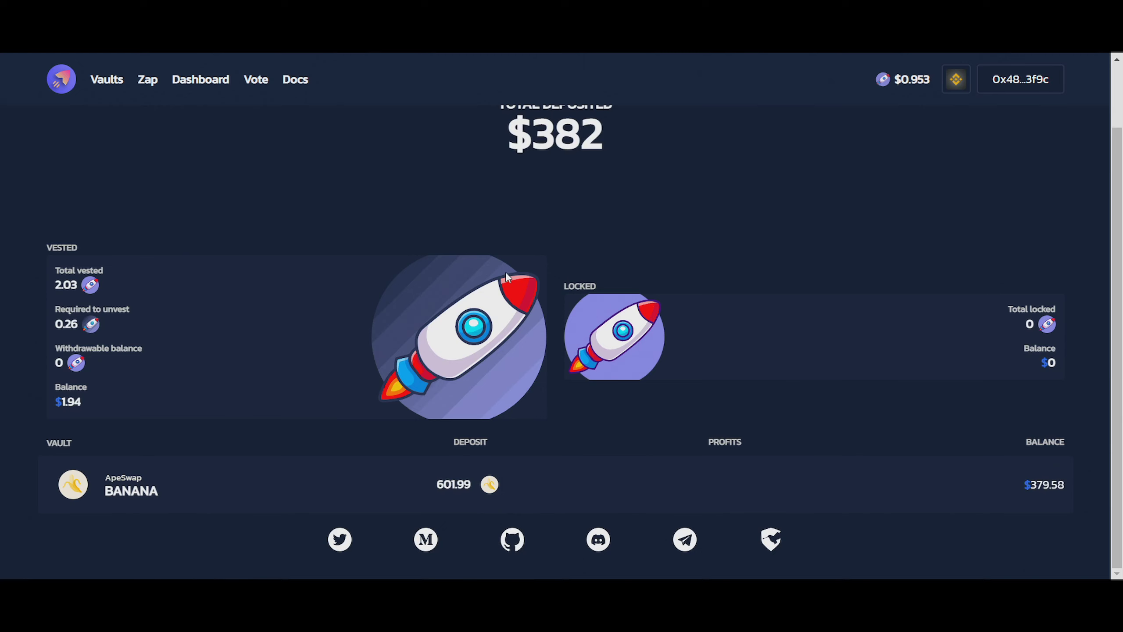
pyautogui.moveTo(604, 136)
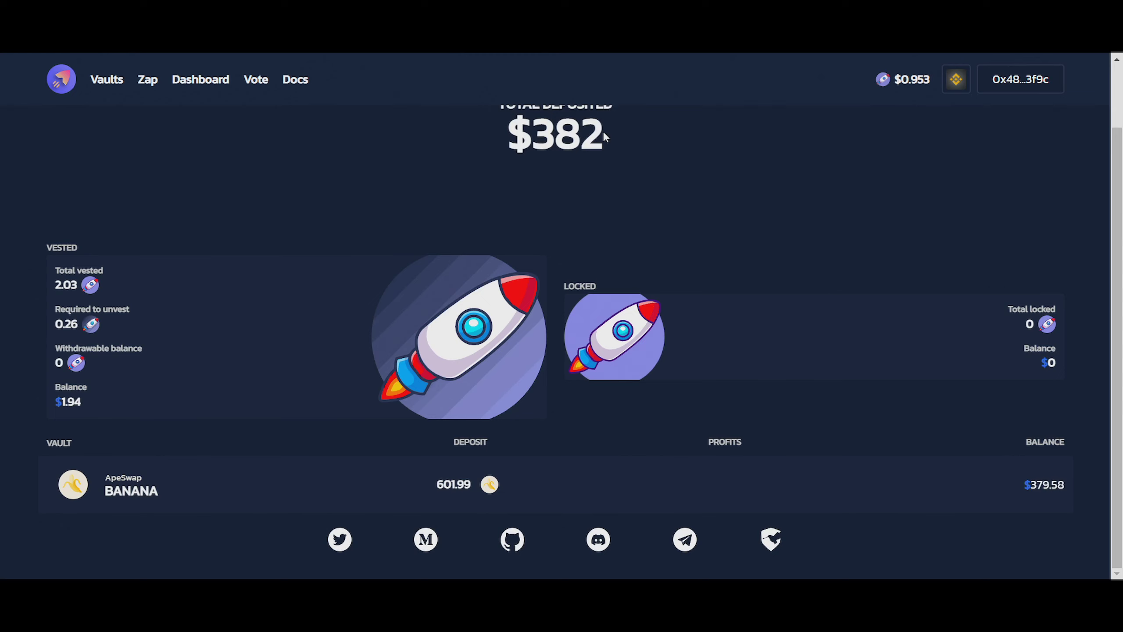
pyautogui.moveTo(507, 136); pyautogui.dragTo(605, 136)
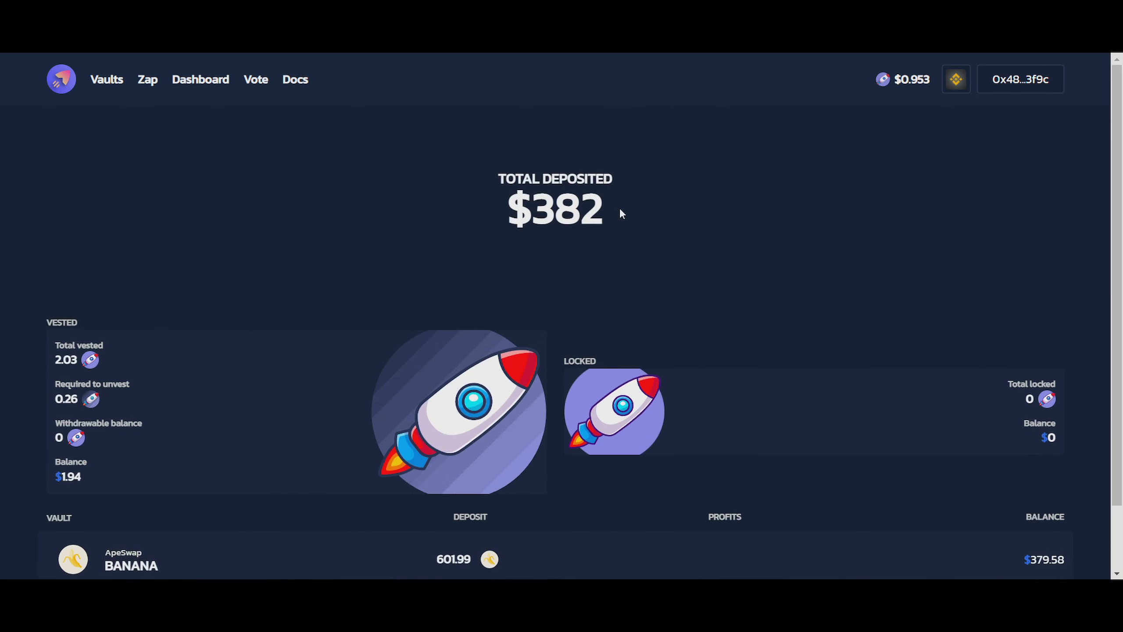
pyautogui.moveTo(614, 210)
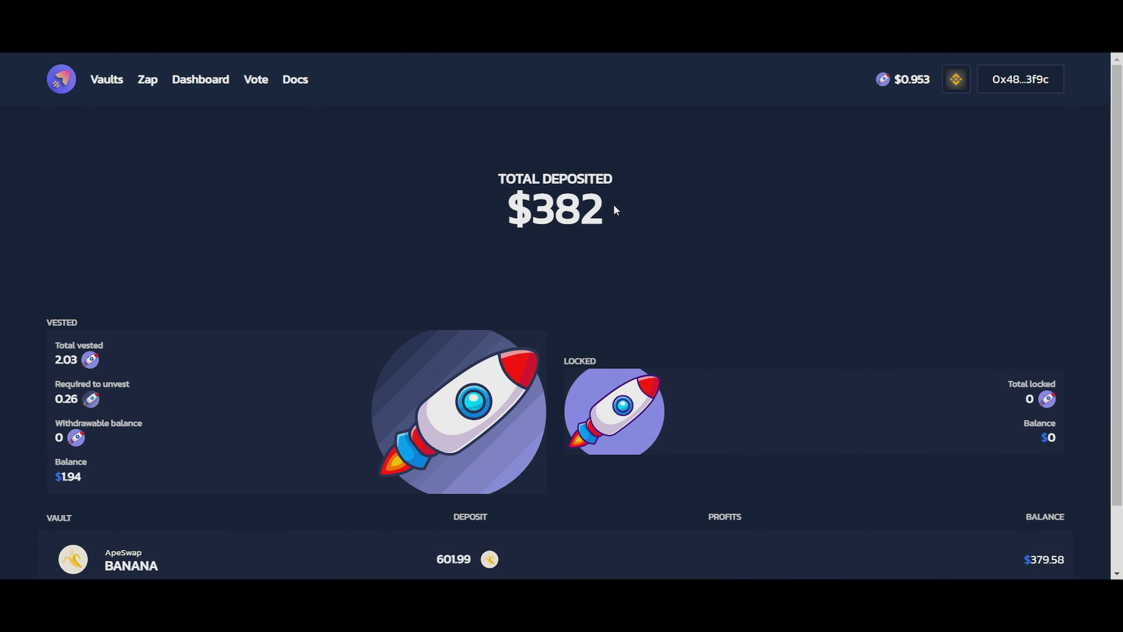
pyautogui.scroll(-3)
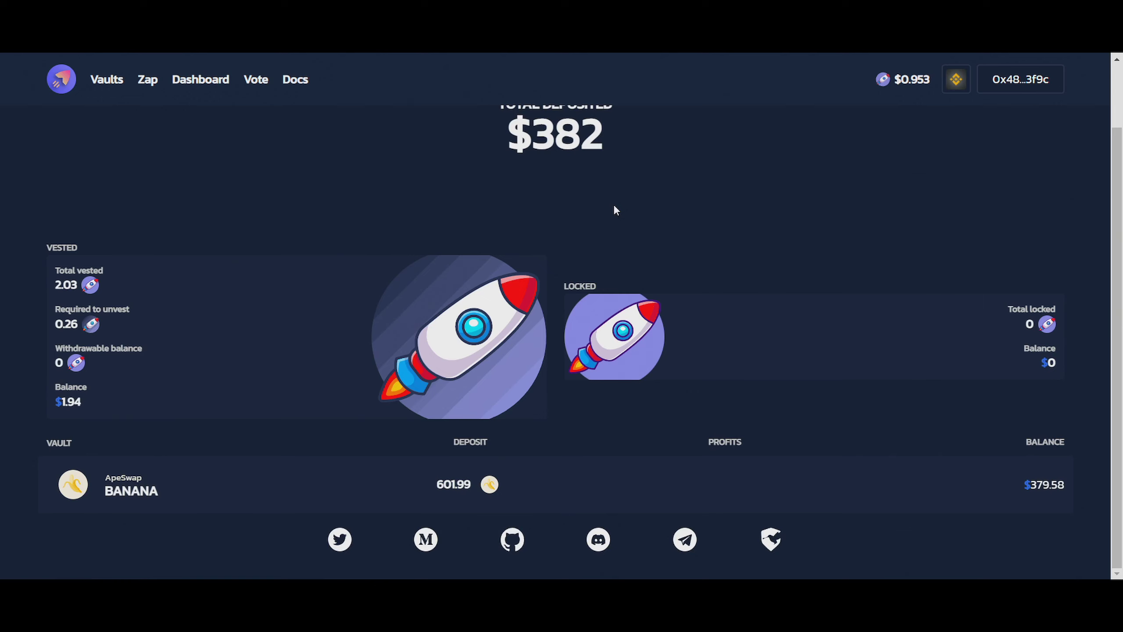